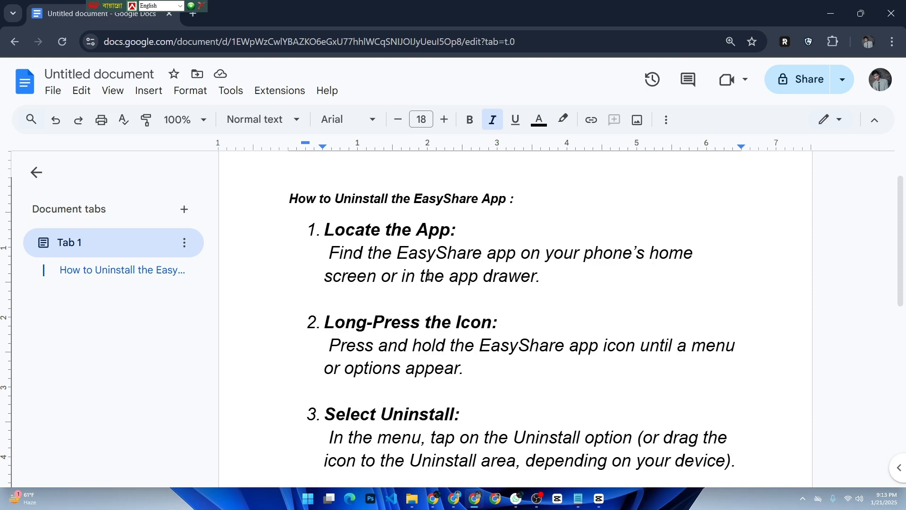
mouse_move(460, 285)
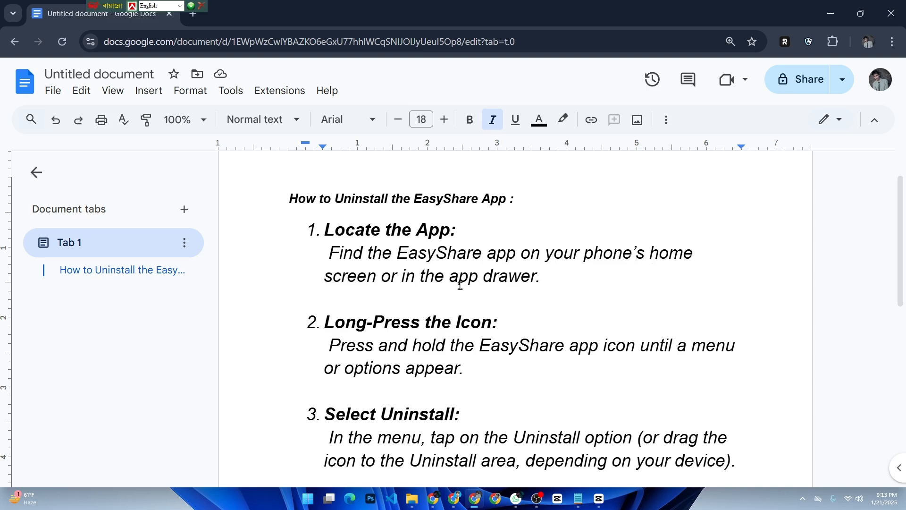
scroll("down", 3)
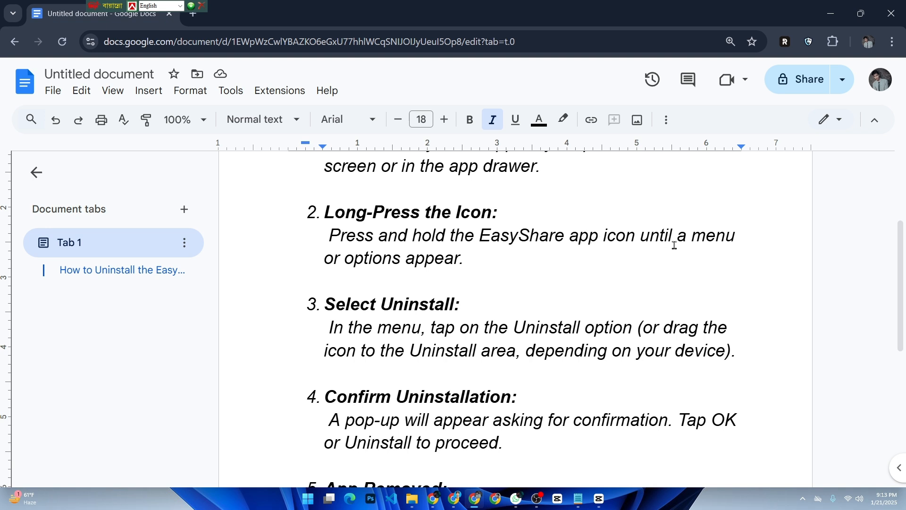
mouse_move(419, 266)
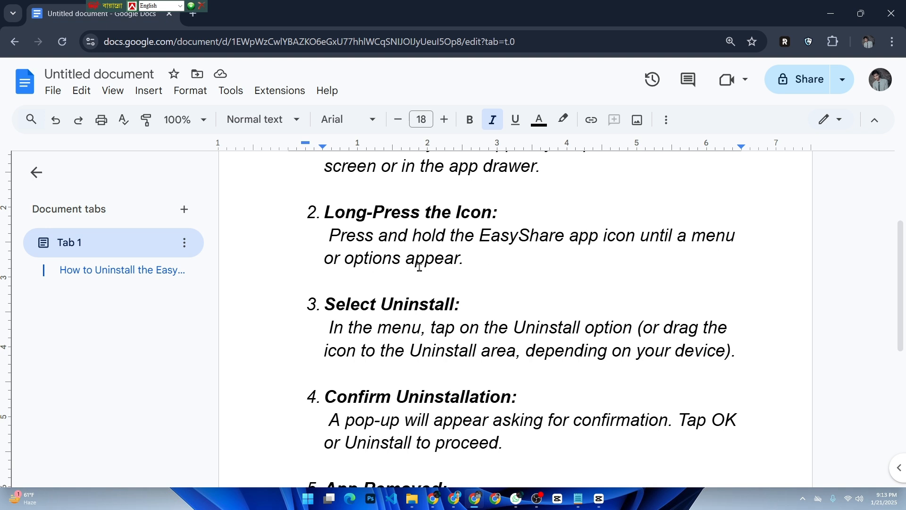
scroll("down", 3)
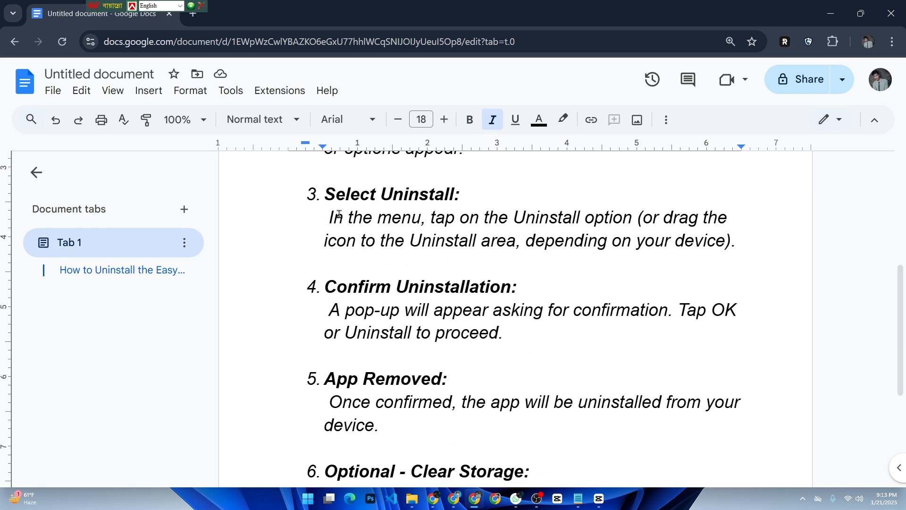
mouse_move(355, 220)
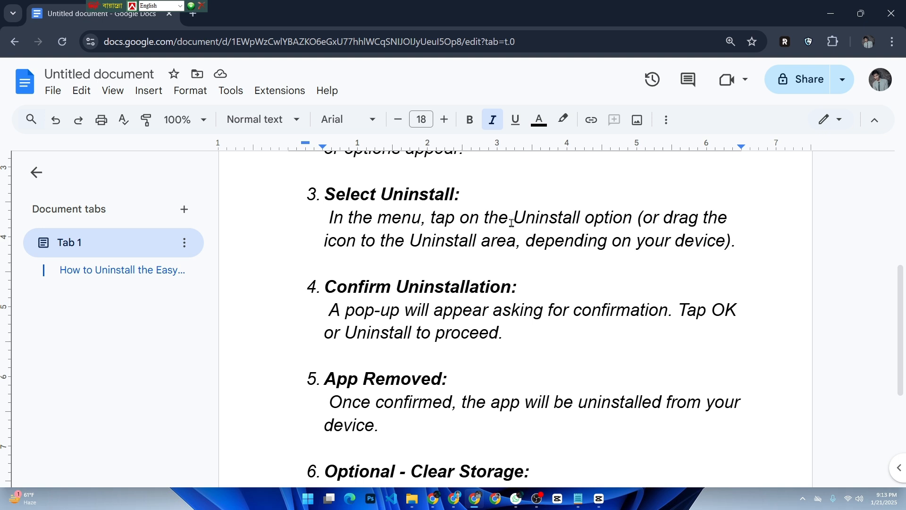
scroll("down", 3)
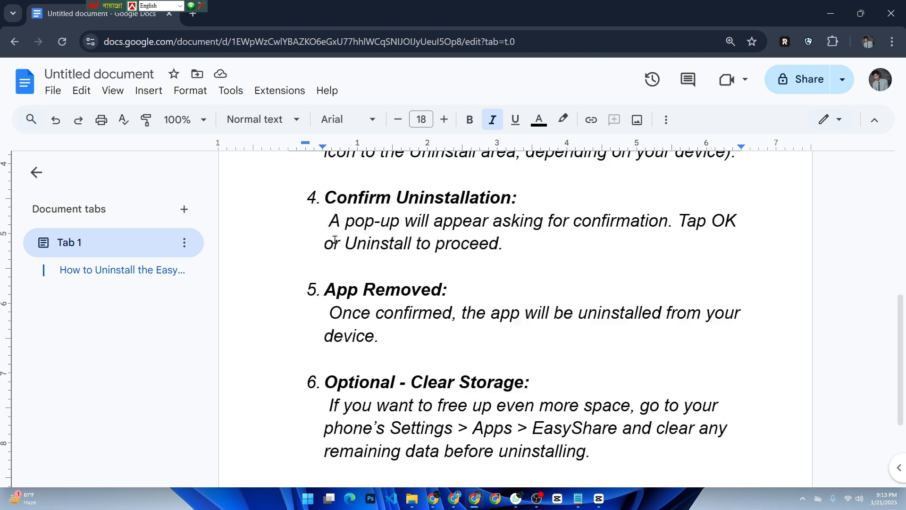
scroll("down", 3)
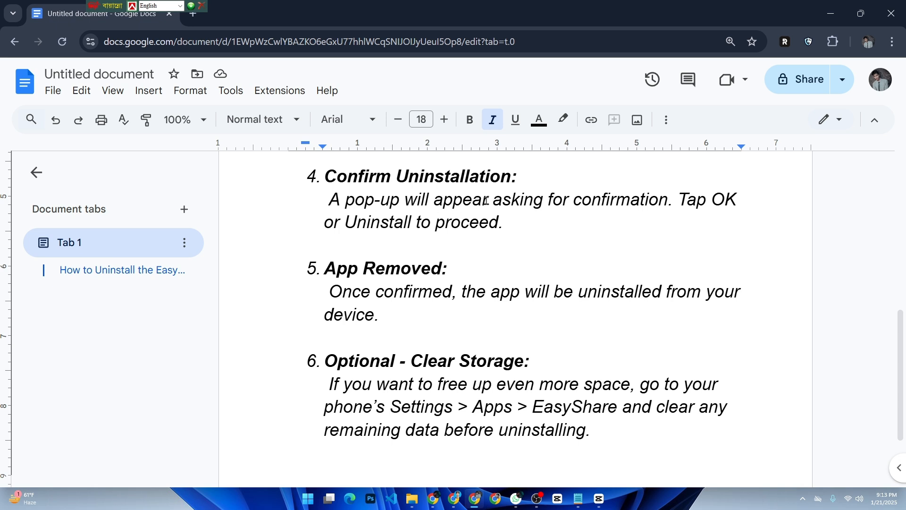
mouse_move(459, 235)
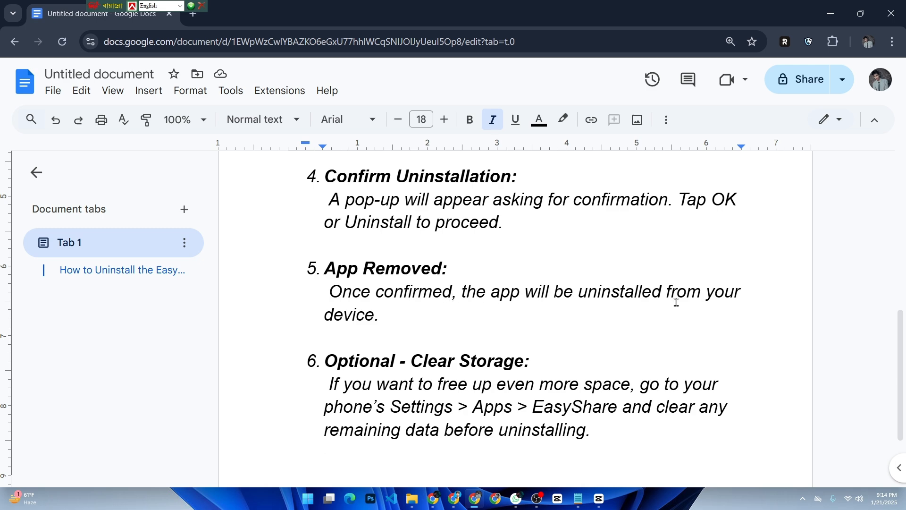
scroll("down", 3)
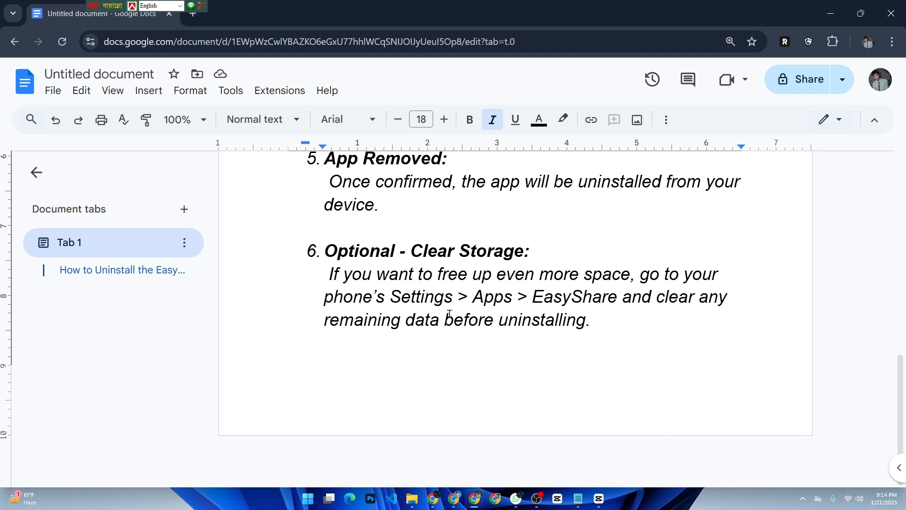
mouse_move(628, 309)
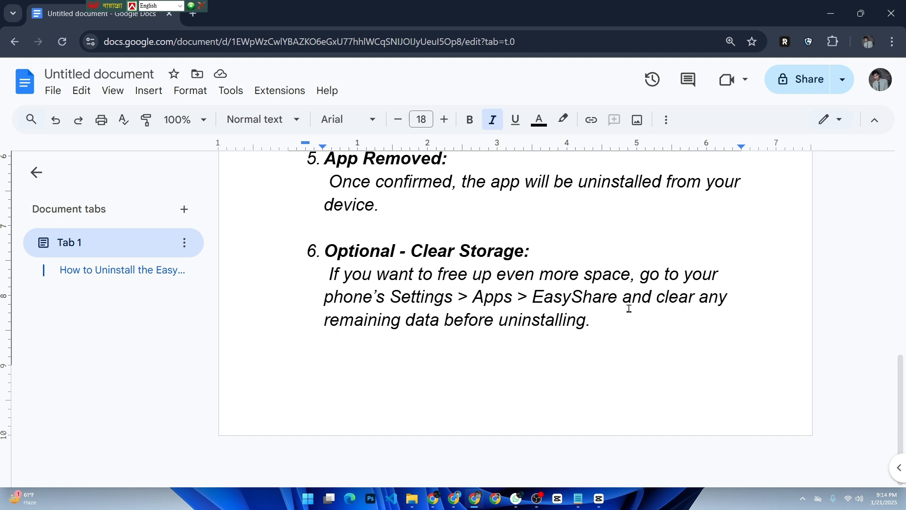
mouse_move(447, 329)
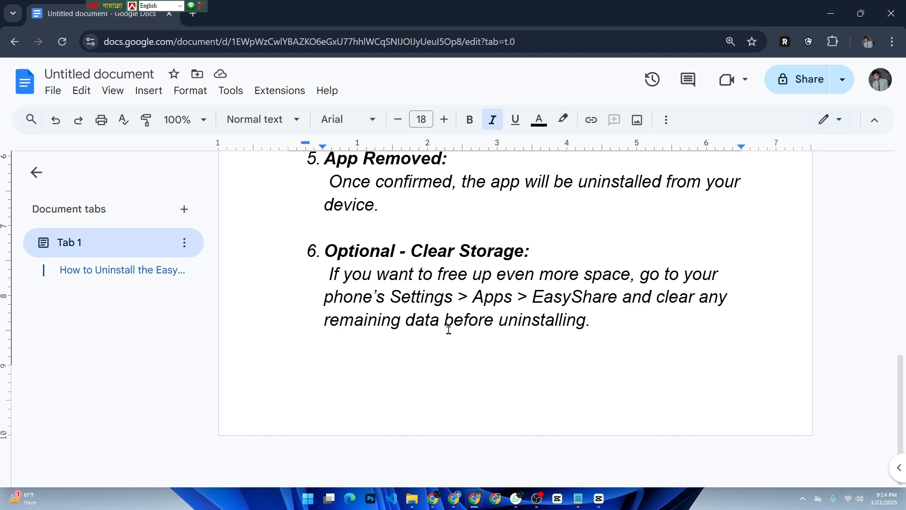